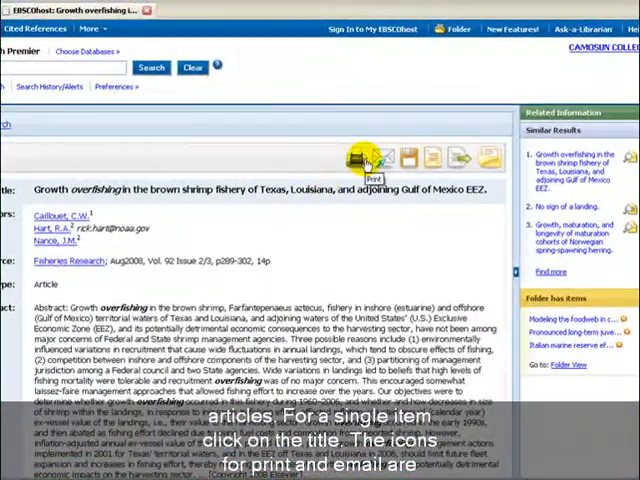
mouse_move(380, 158)
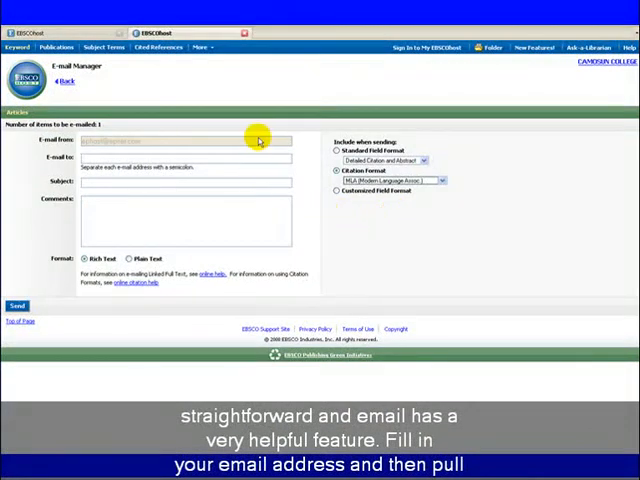
- View the article's citation formats, then return to the overfishing search results list
click(440, 180)
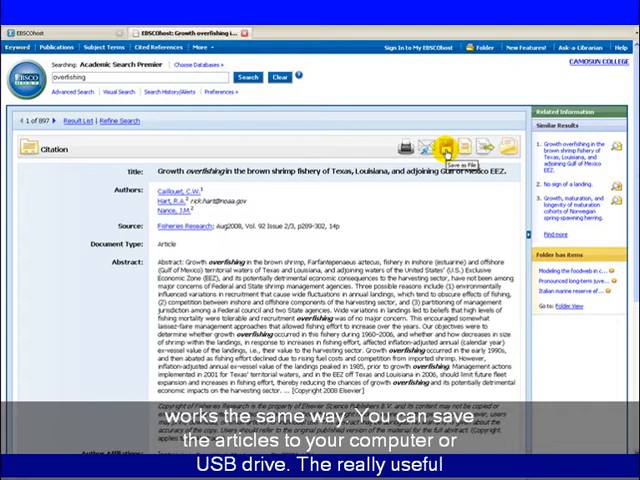
mouse_move(476, 148)
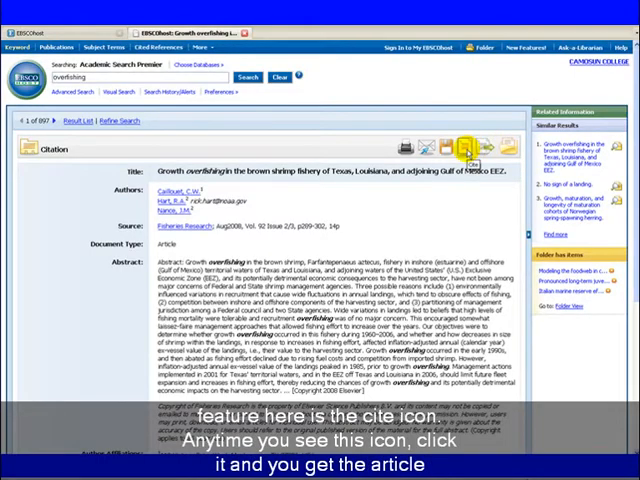
click(464, 148)
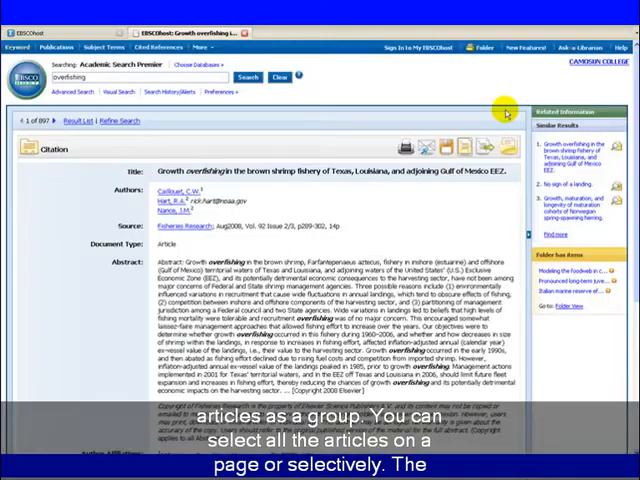
click(72, 120)
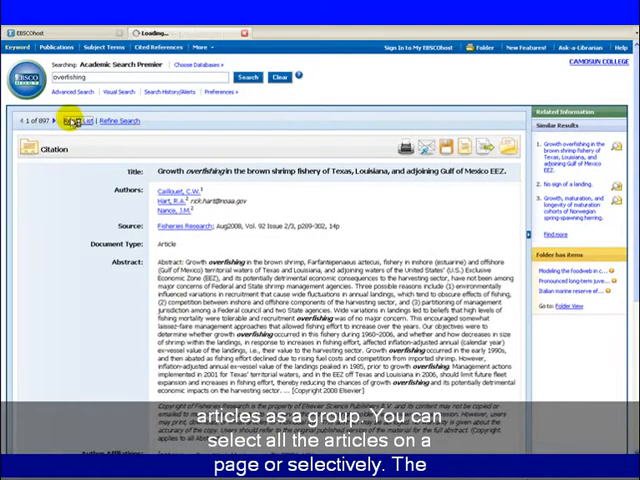
click(70, 120)
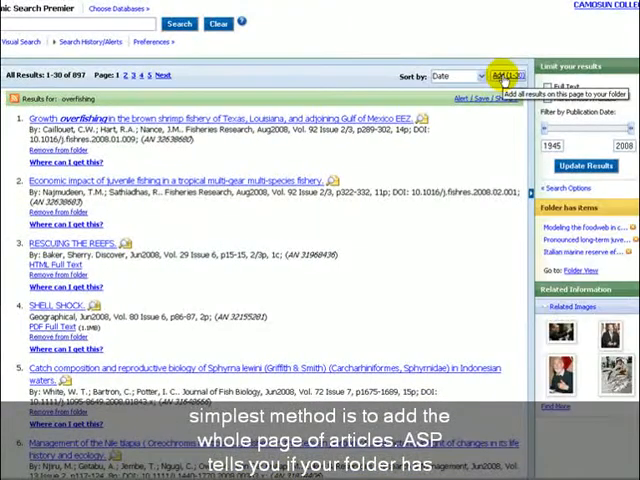
- Scroll down the results page toward the articles to add to the folder
scroll(down, 3)
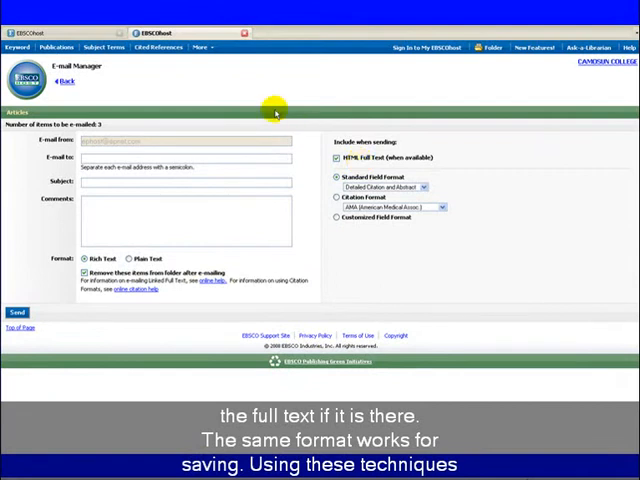
- Leave the E-mail Manager and return to the folder of saved overfishing articles
click(60, 94)
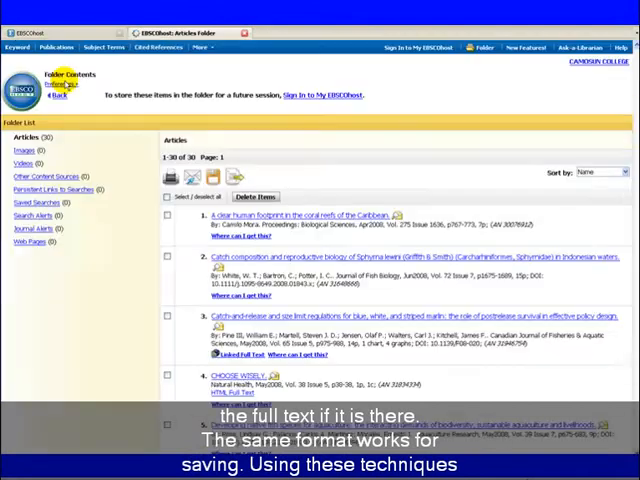